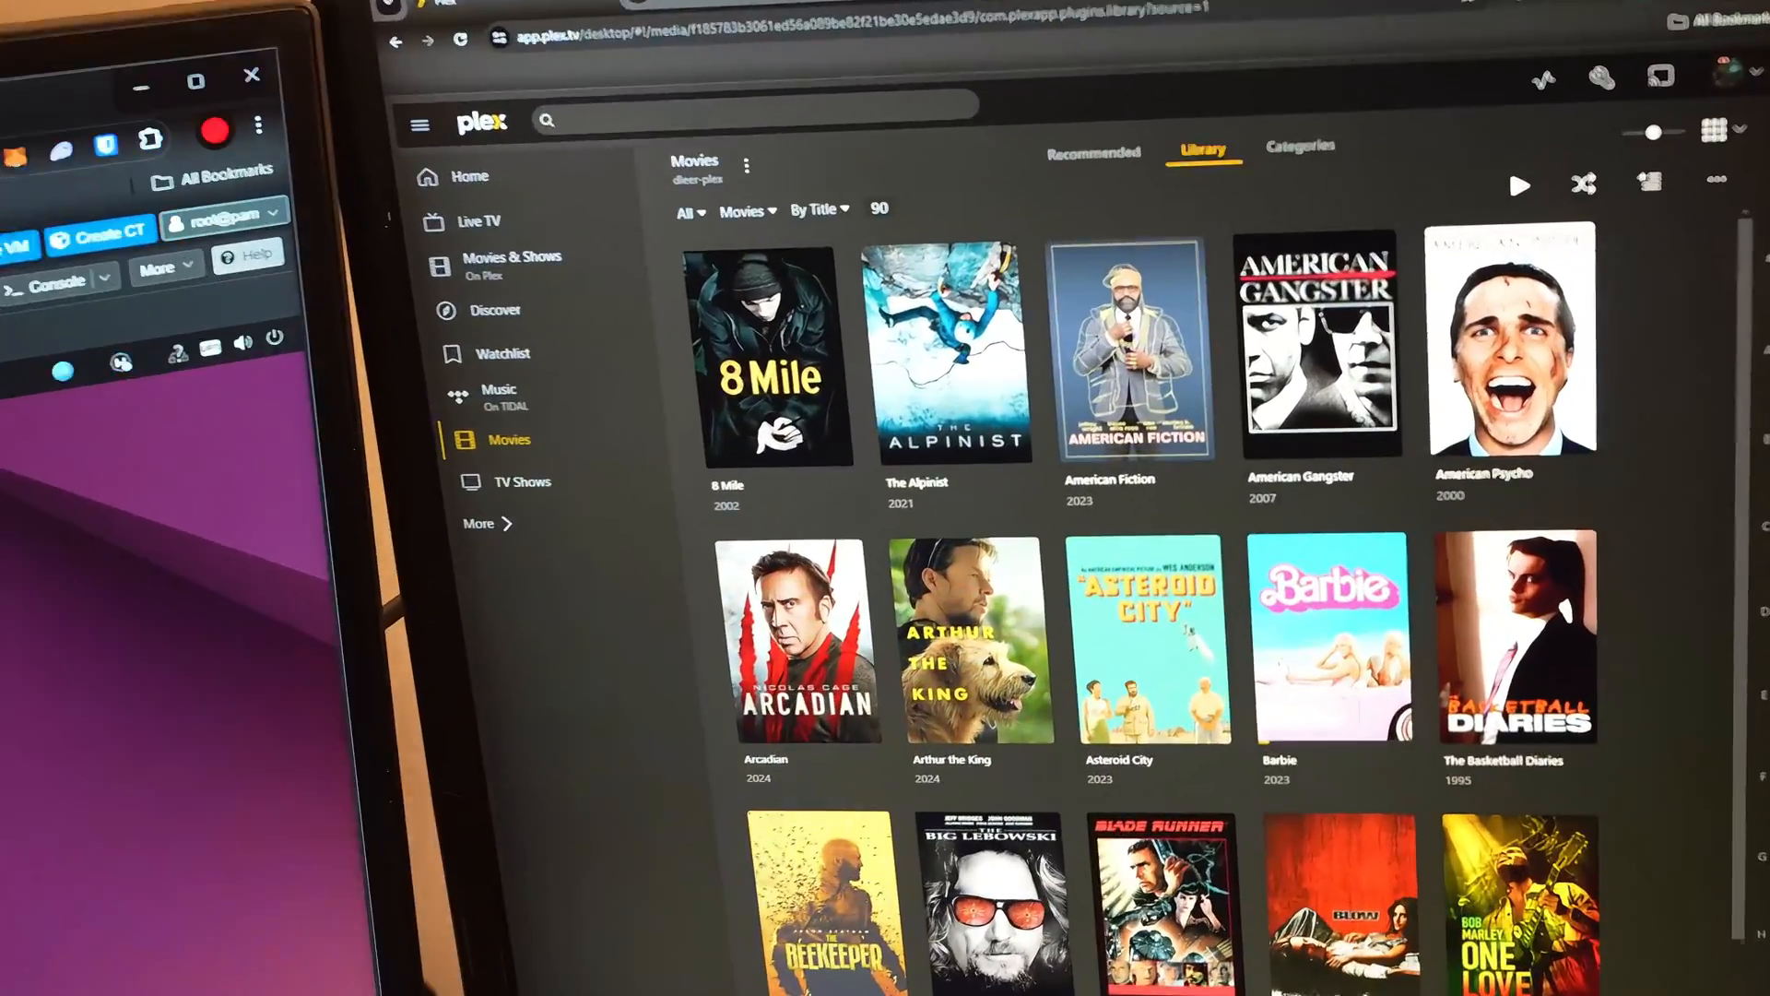
pyautogui.scroll(-3)
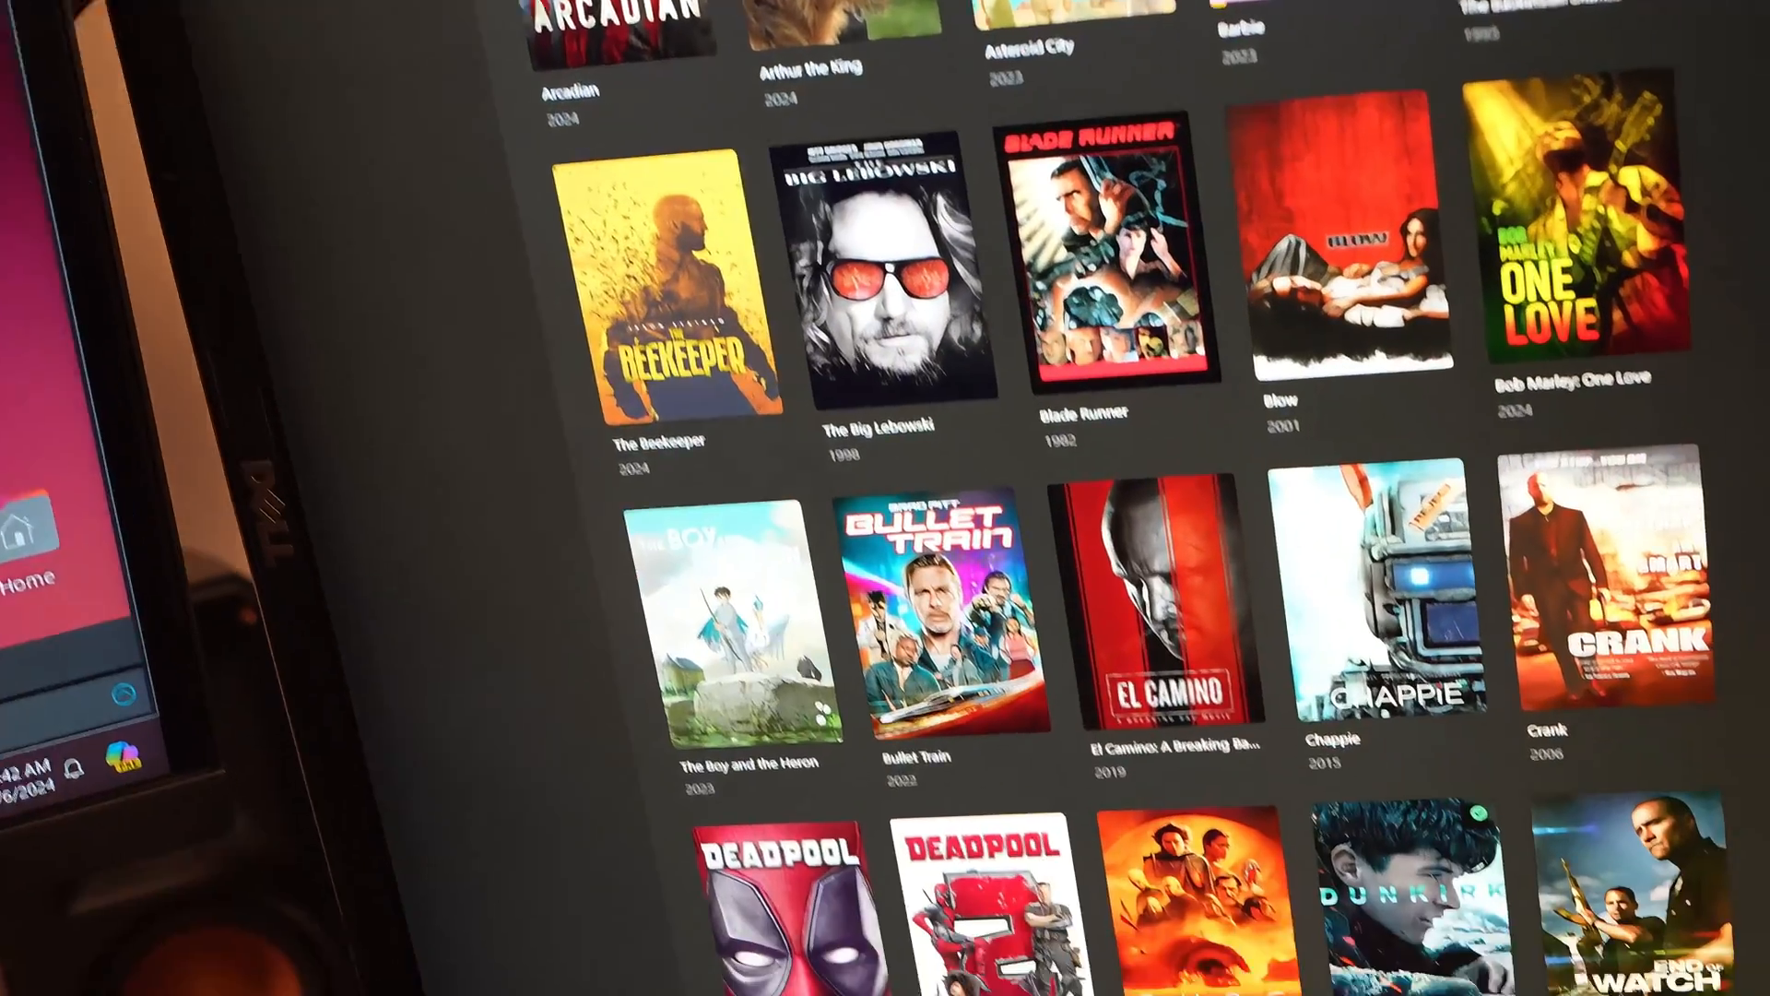
pyautogui.scroll(-3)
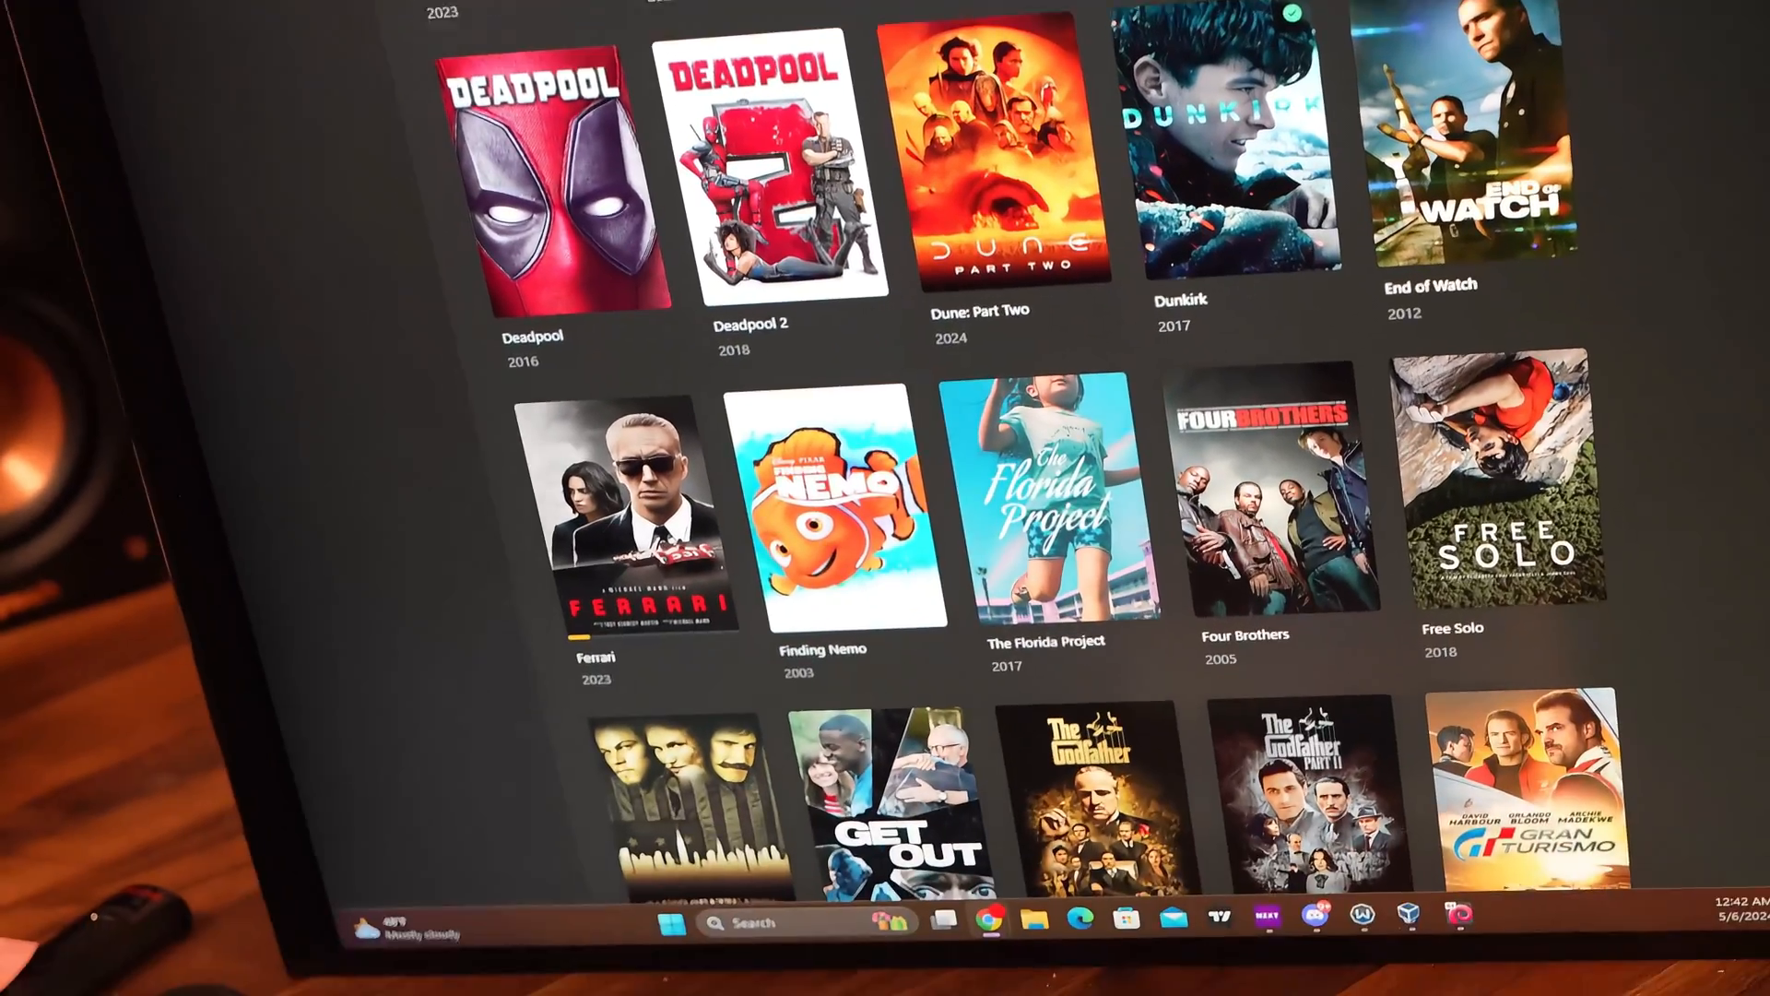